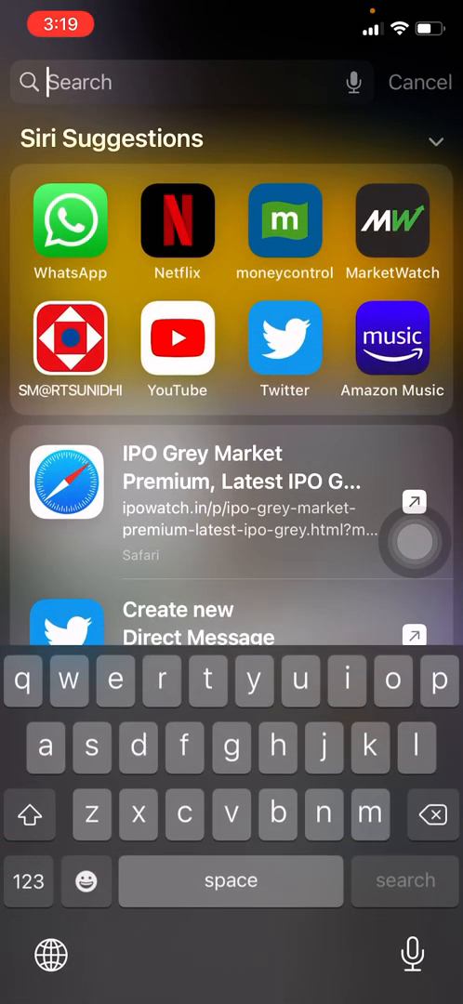
- Dismiss the search and scroll through the Today View widgets down to the Home Screen editing state
left_click(422, 82)
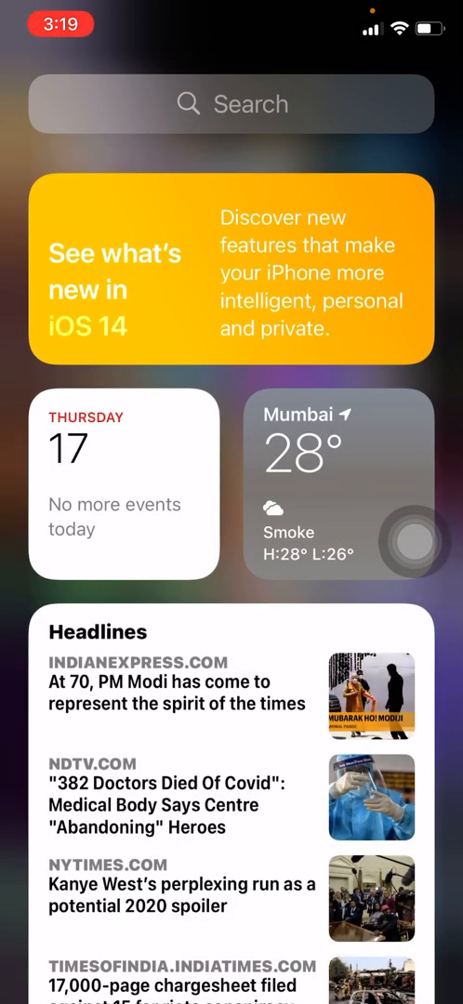
scroll("down", 3)
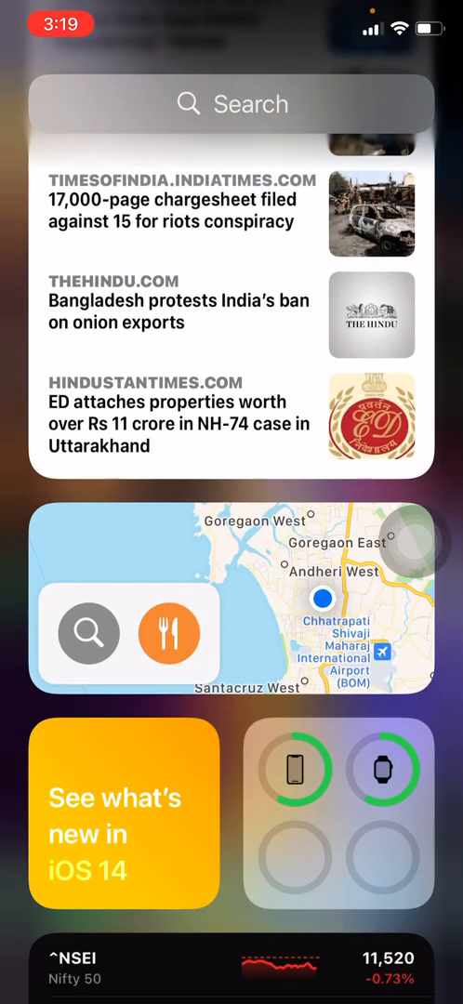
scroll("down", 3)
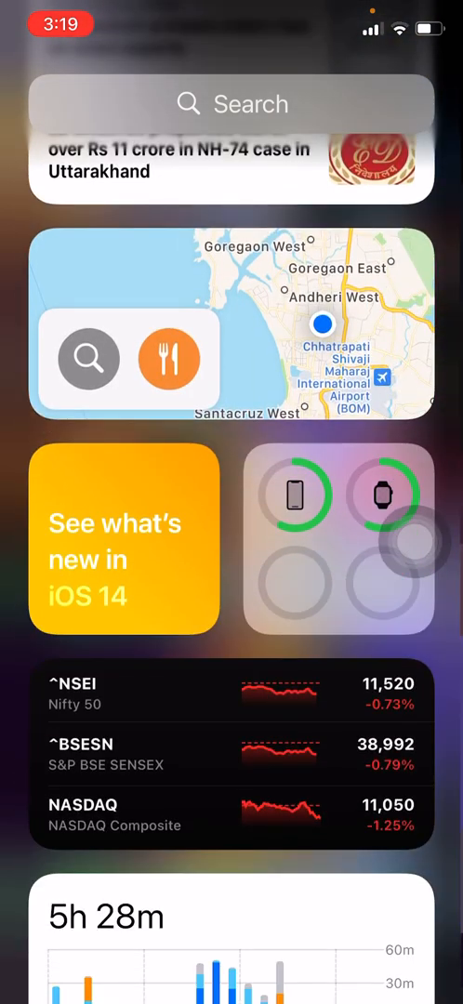
scroll("down", 3)
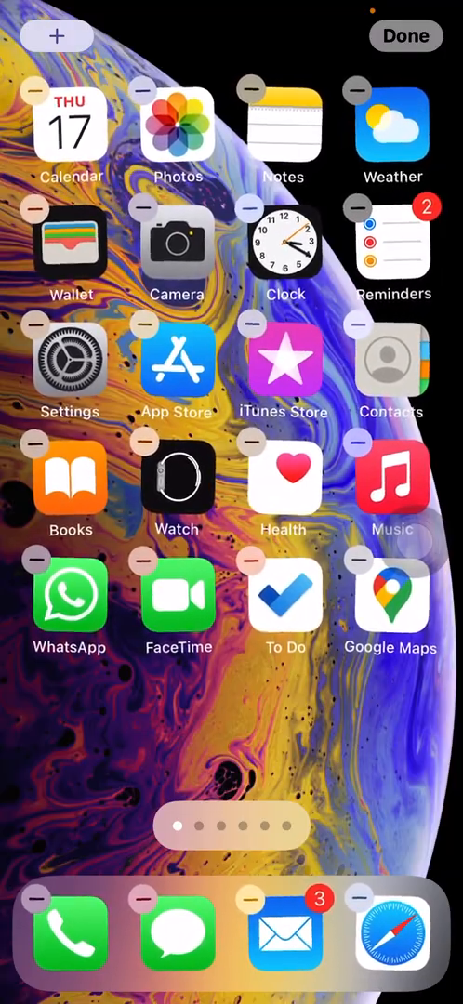
- Add a wide Smart Stack showing Mumbai weather from the widget gallery to the first page
left_click(56, 35)
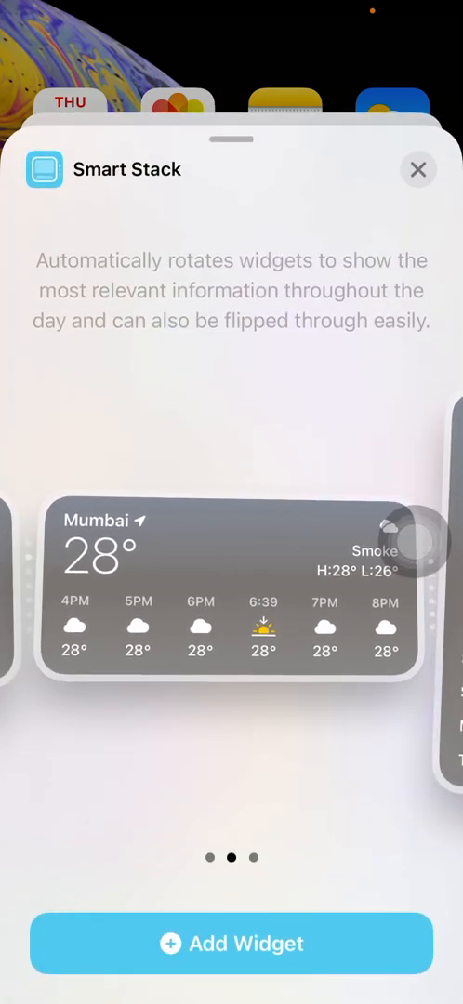
left_click(418, 169)
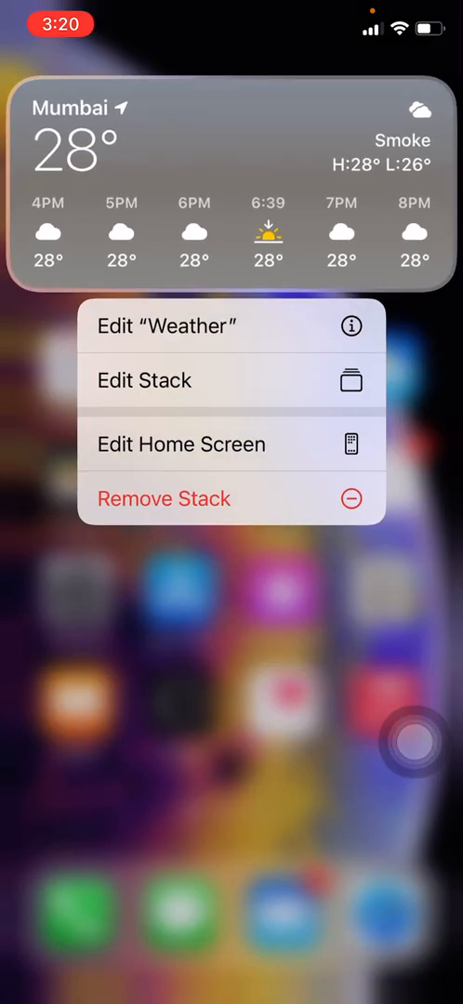
- Remove the wide weather Smart Stack via its options menu and confirm
left_click(144, 380)
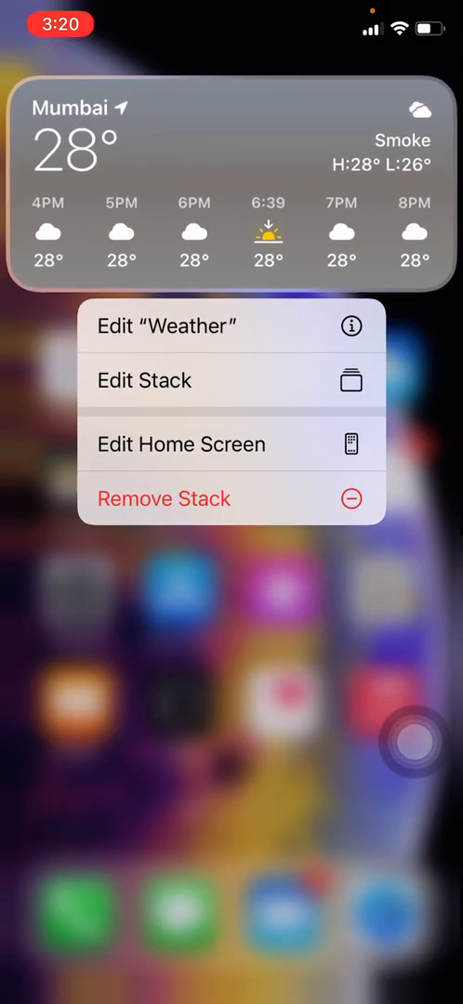
left_click(163, 499)
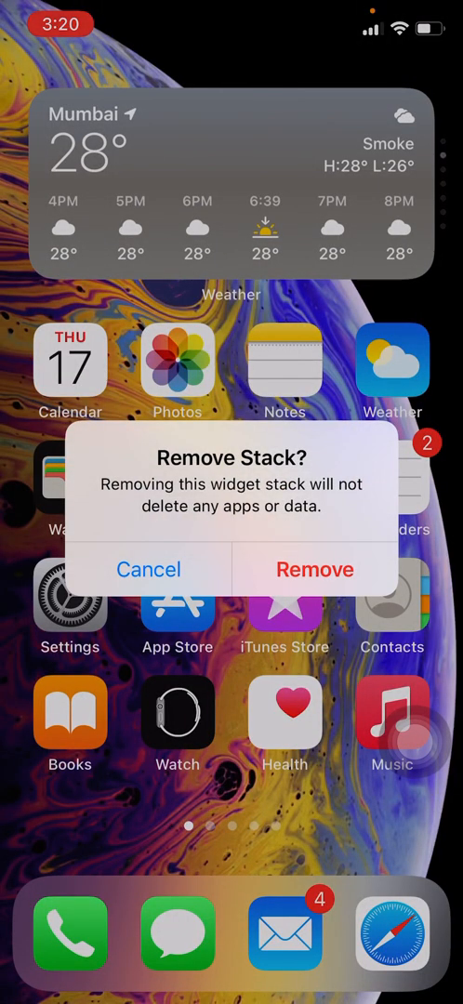
left_click(314, 569)
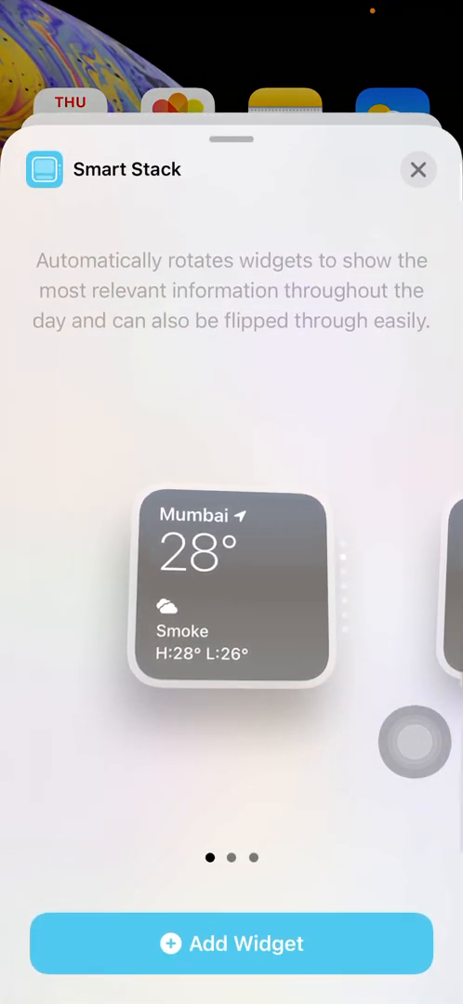
- Add a small Smart Stack, remove it again via its minus badge, and finish editing the Home Screen
left_click(232, 944)
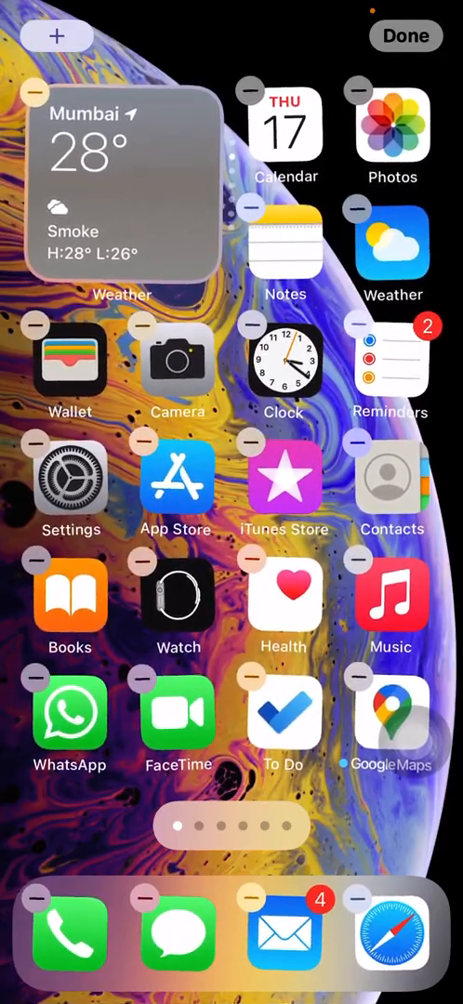
left_click(35, 92)
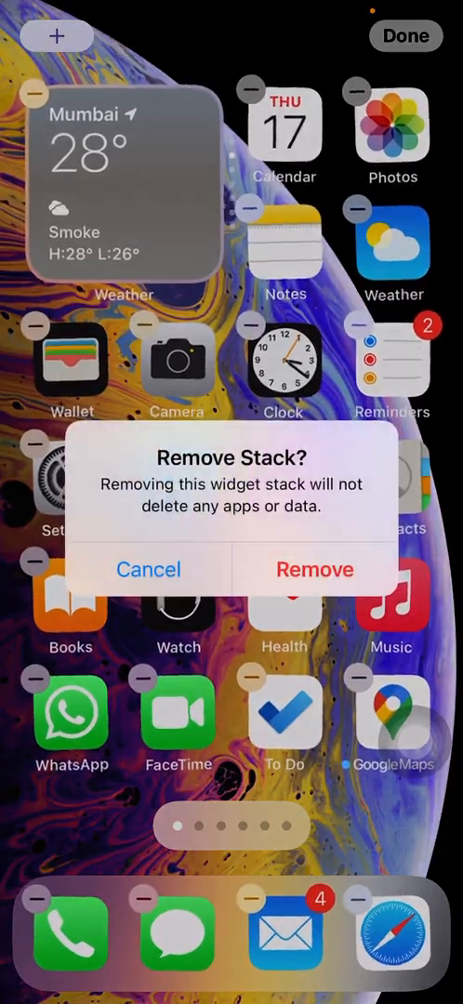
left_click(315, 568)
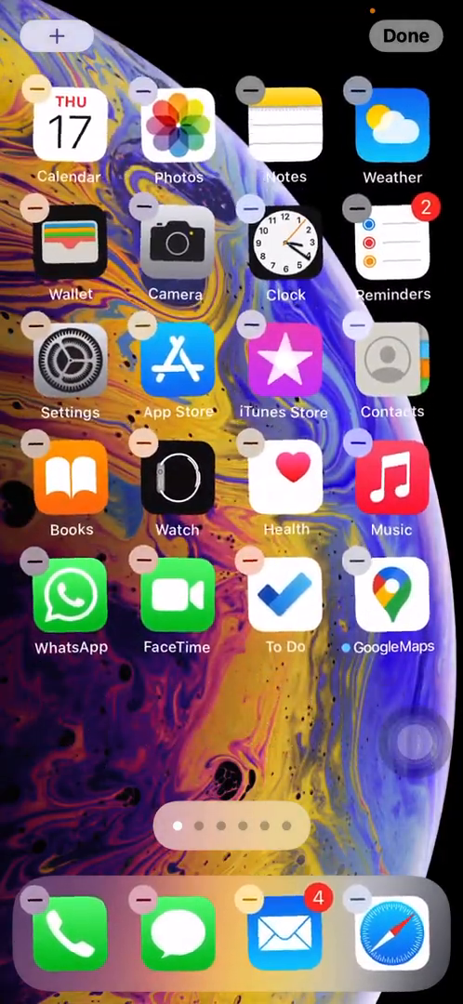
left_click(231, 827)
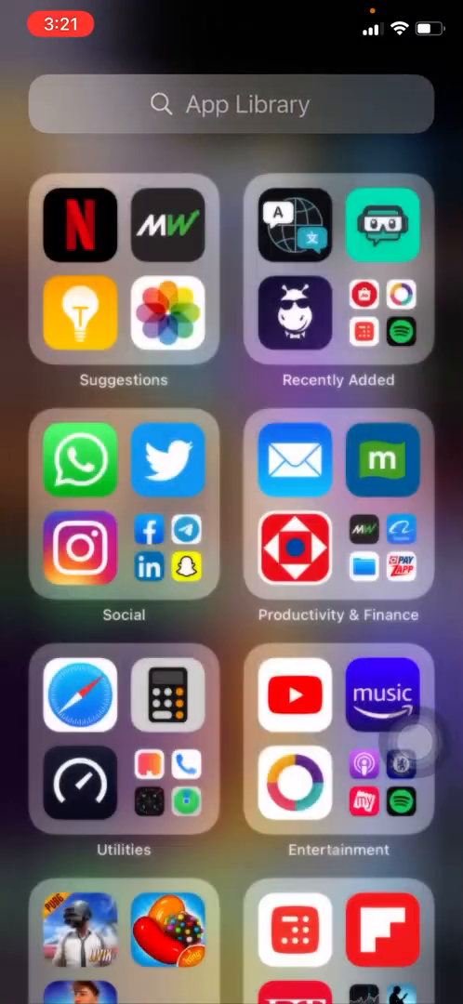
- Browse the App Library and view the Social app group
scroll("down", 3)
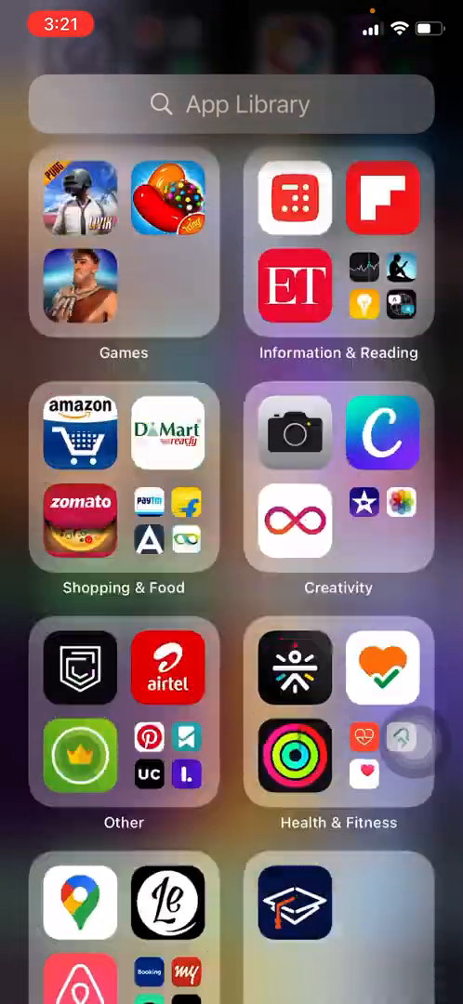
scroll("down", 3)
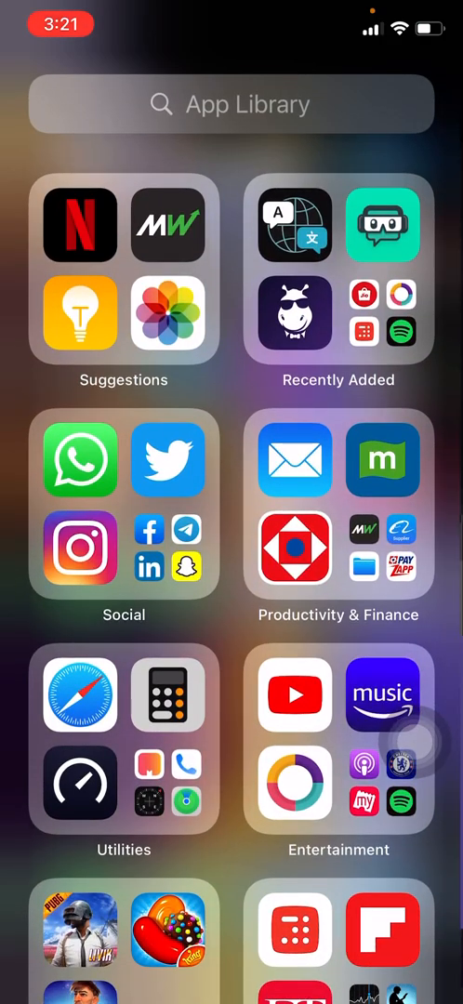
left_click(382, 460)
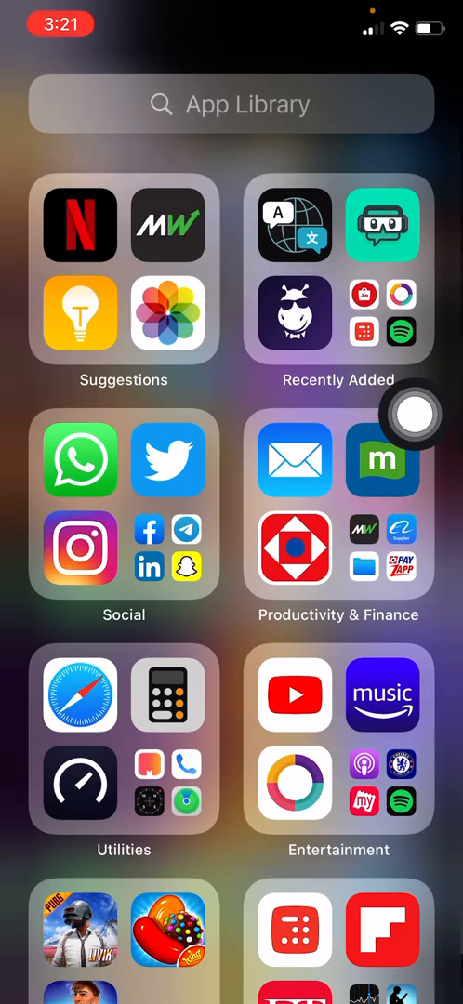
left_click(124, 502)
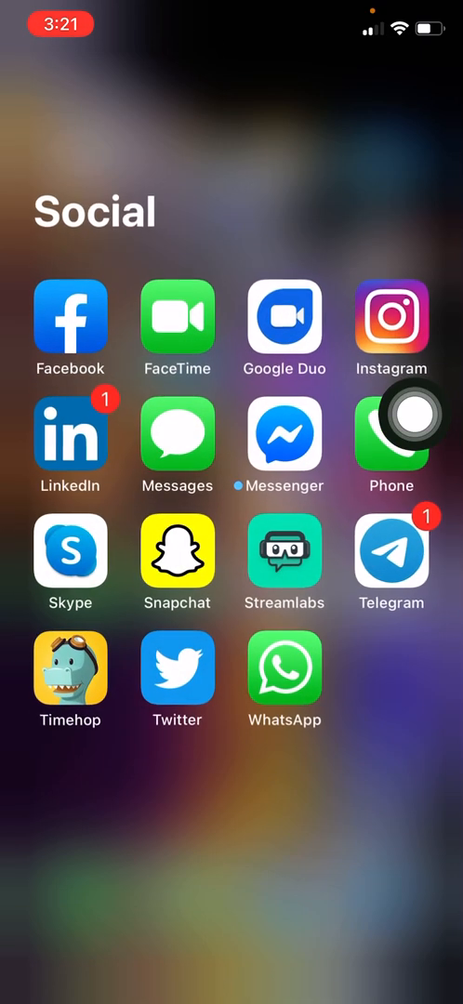
scroll("left", 3)
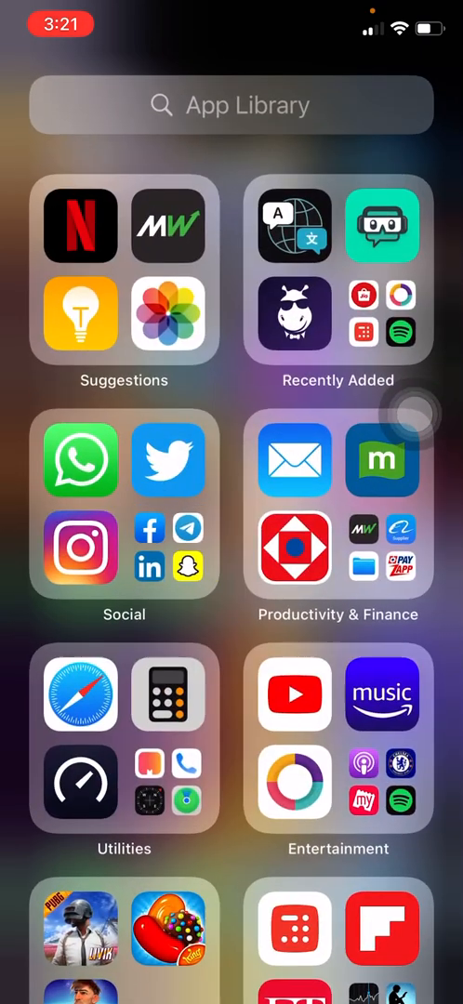
- View the Recently Added group, then show the alphabetical list of all apps and scroll it
left_click(338, 272)
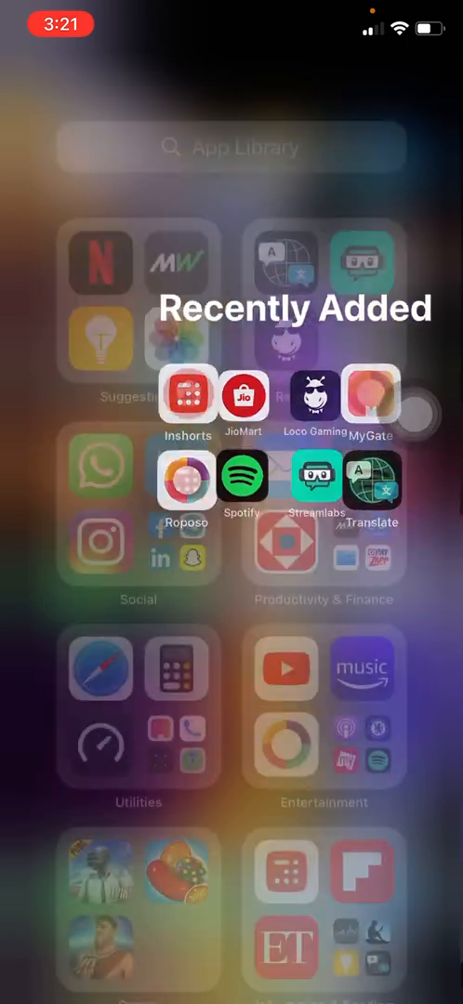
scroll("down", 3)
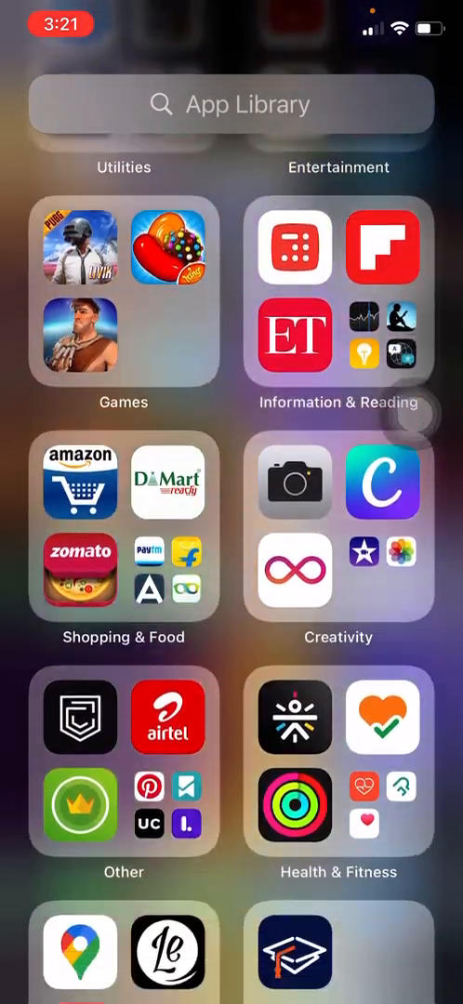
scroll("down", 3)
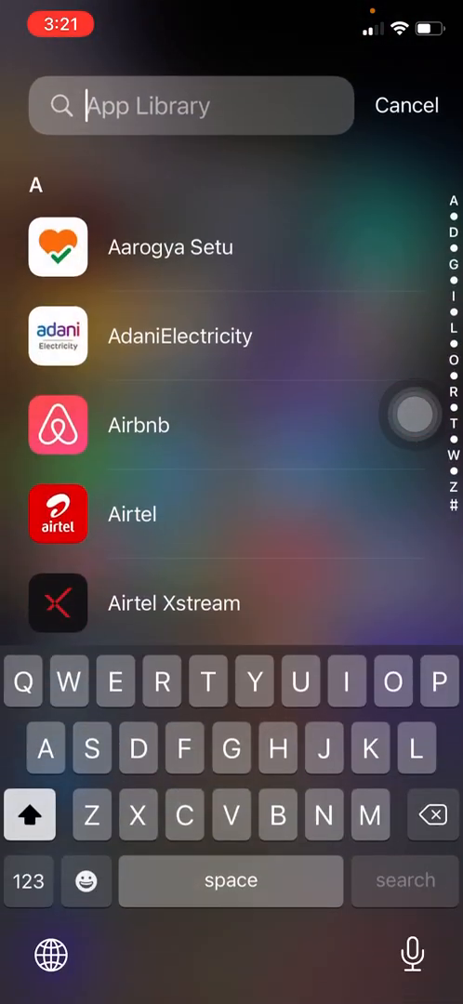
left_click(405, 104)
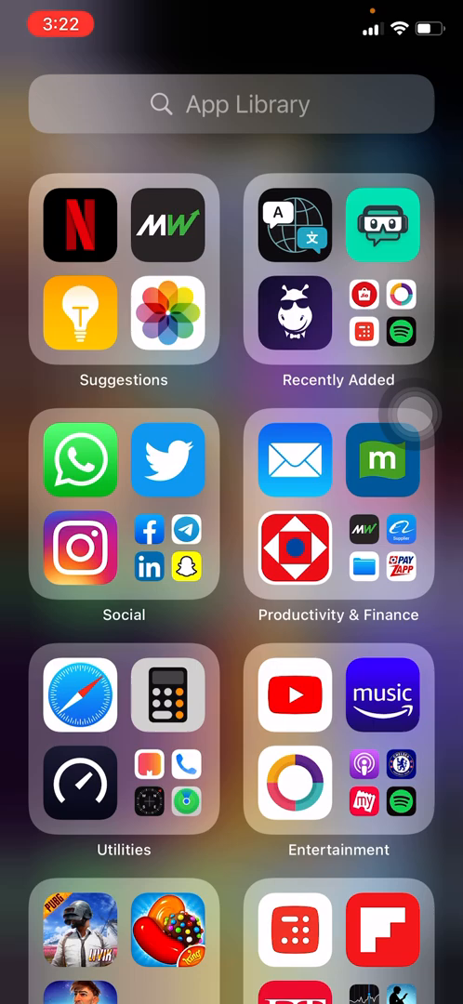
left_click(232, 104)
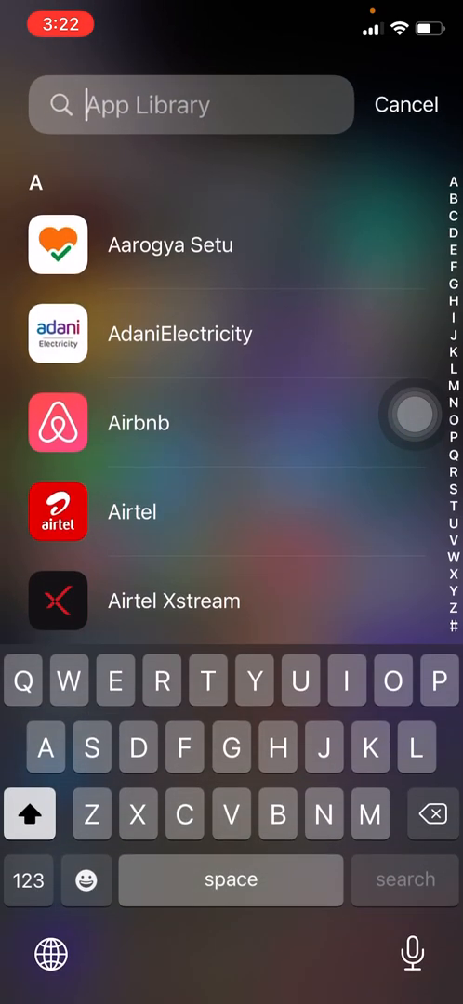
scroll("down", 3)
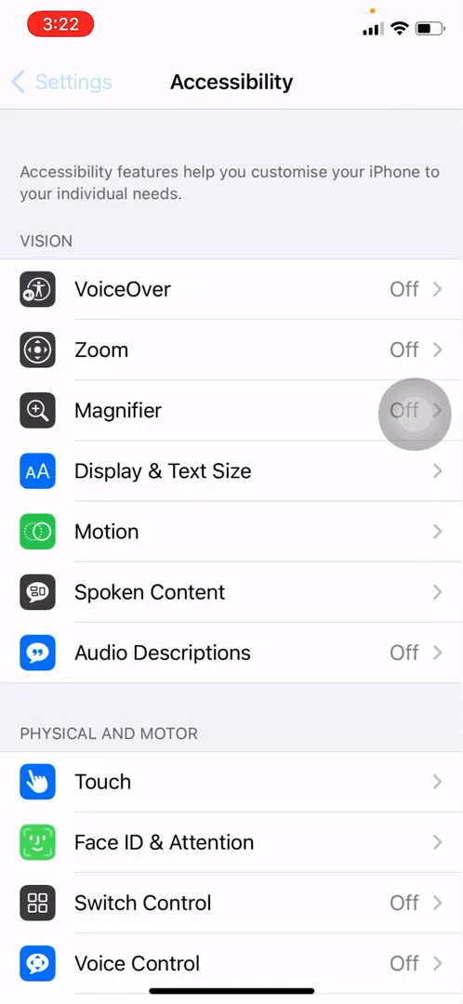
- Navigate Settings to Accessibility > Touch and reach the Back Tap options
left_click(28, 82)
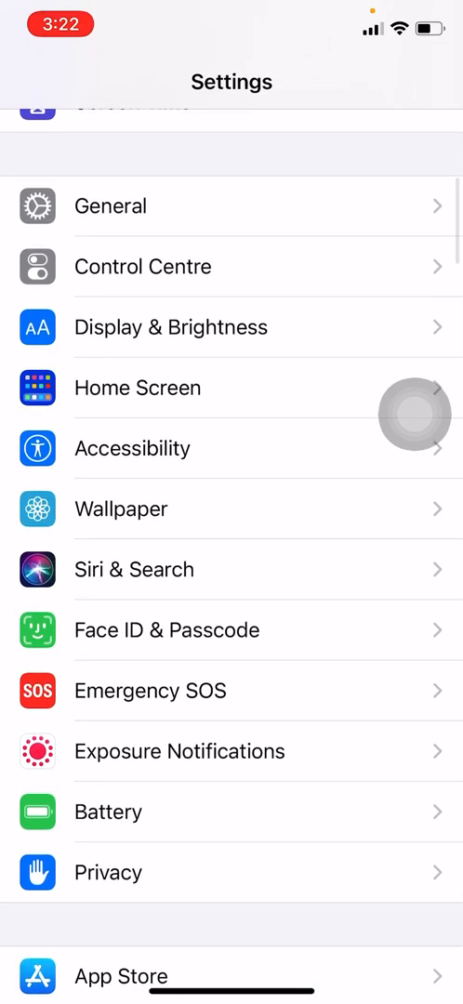
left_click(132, 448)
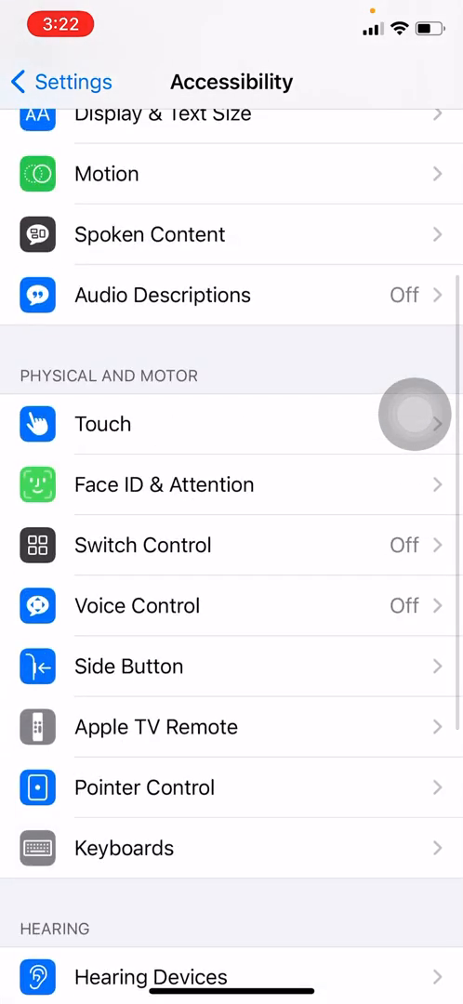
left_click(102, 424)
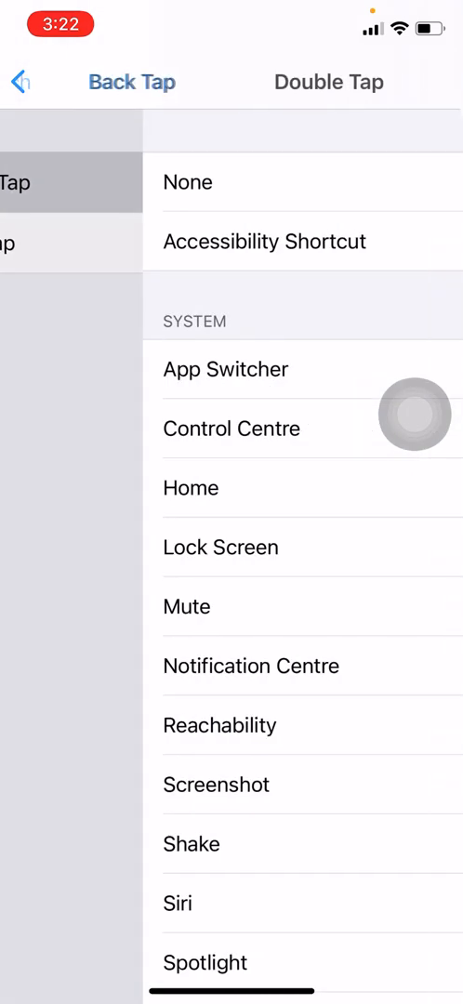
scroll("down", 3)
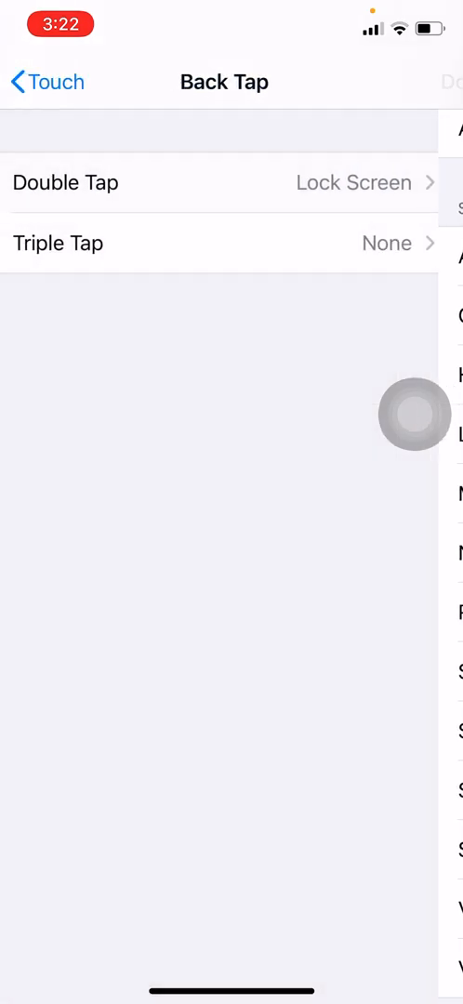
- Set Triple Tap to Screenshot, test it, and delete the test screenshot
left_click(58, 243)
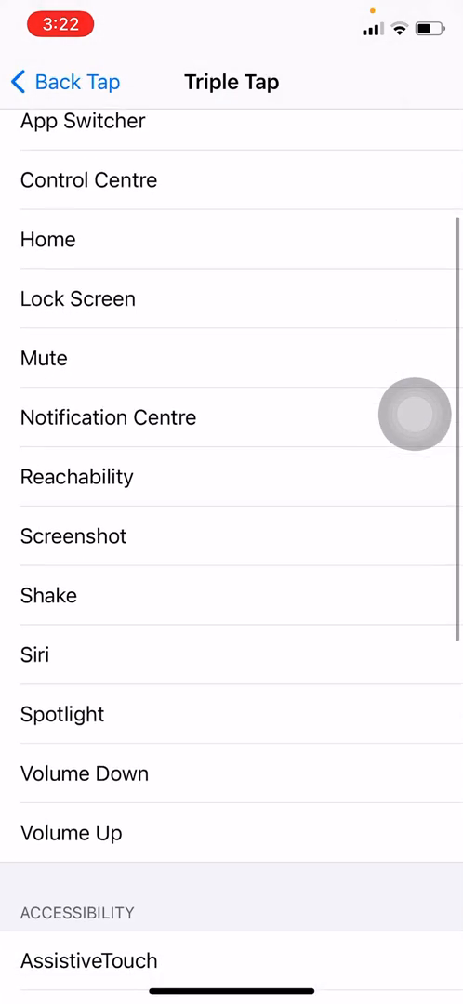
left_click(74, 536)
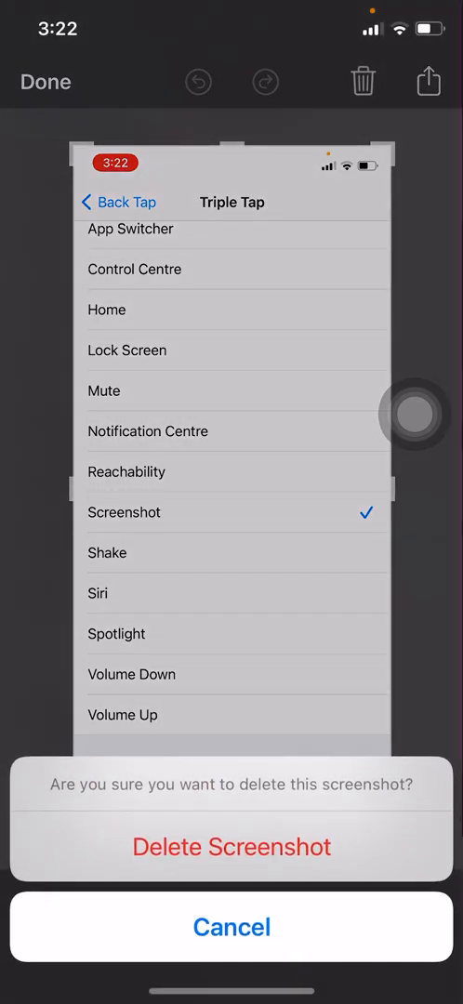
left_click(232, 926)
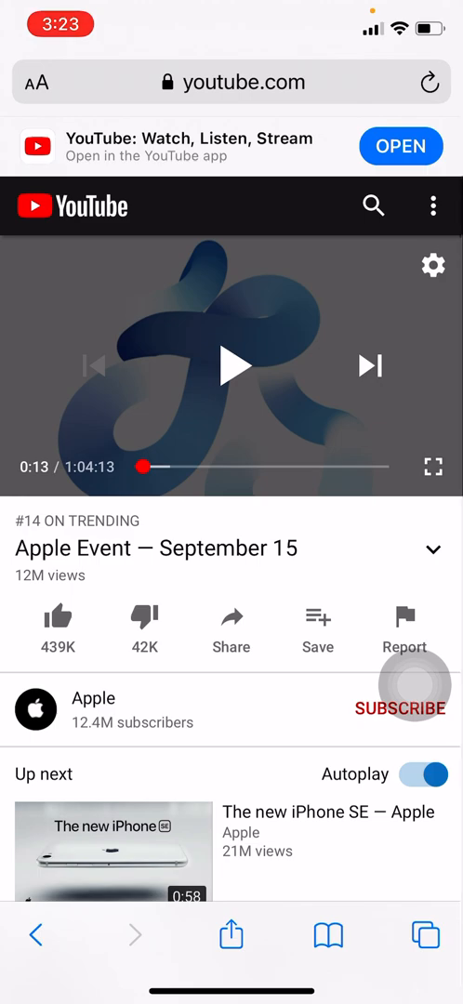
- Play the Apple Event video and pop it into a floating picture-in-picture window, then pause it
left_click(231, 365)
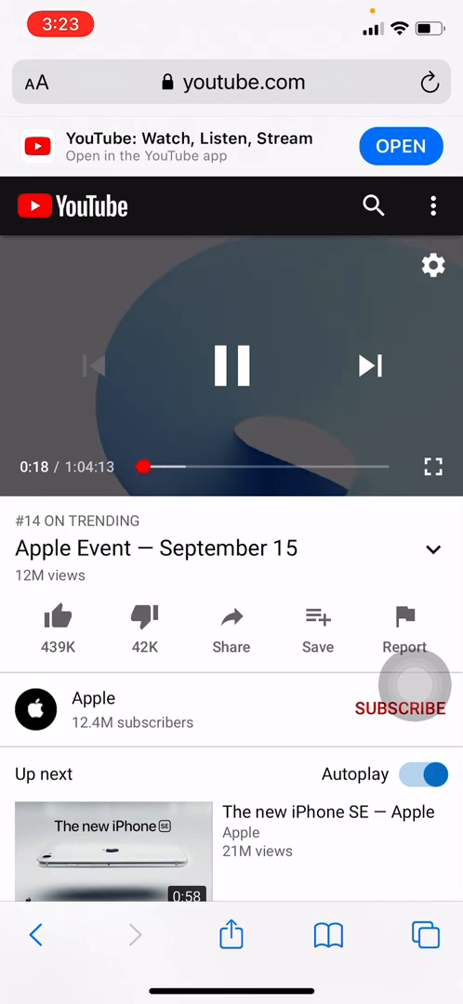
left_click(231, 366)
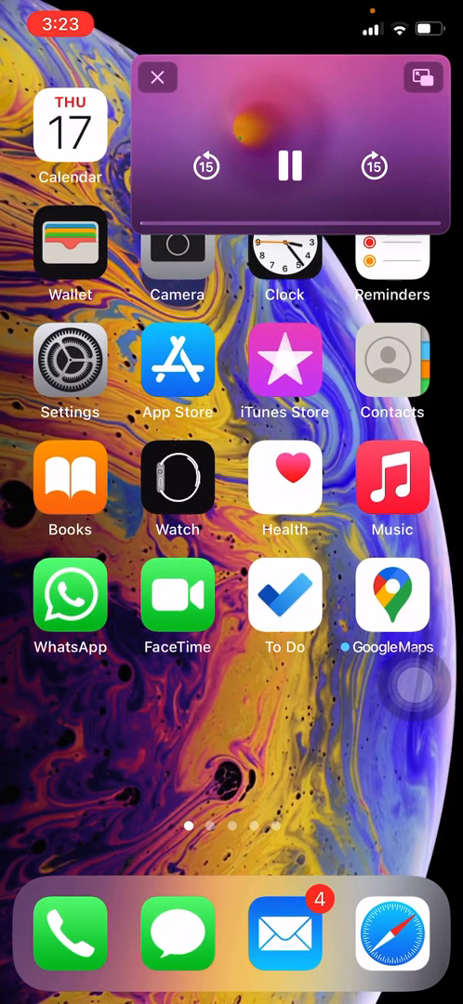
left_click(289, 166)
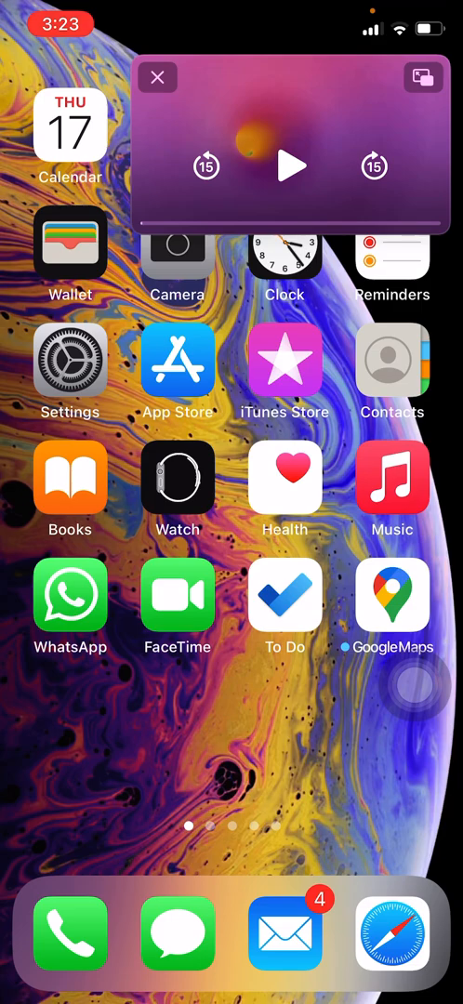
- Move the floating video lower, then return it to its YouTube page in Safari
left_click(158, 77)
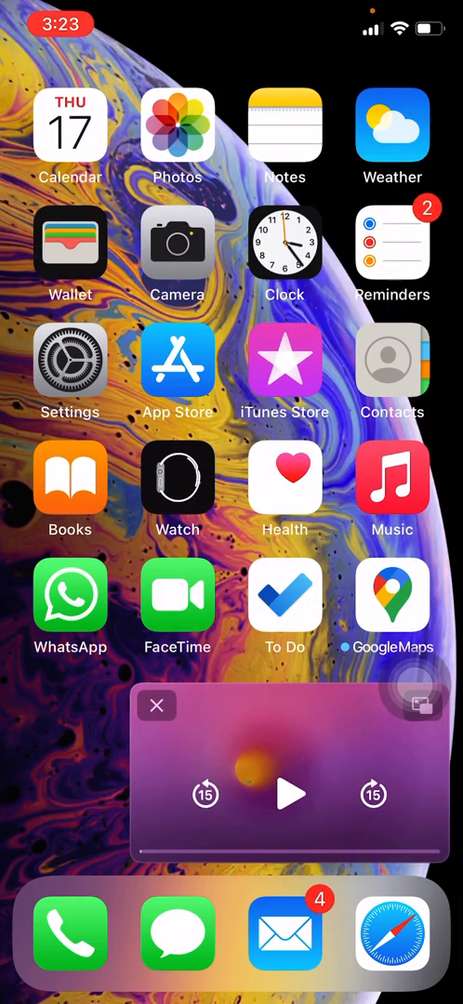
left_click(292, 794)
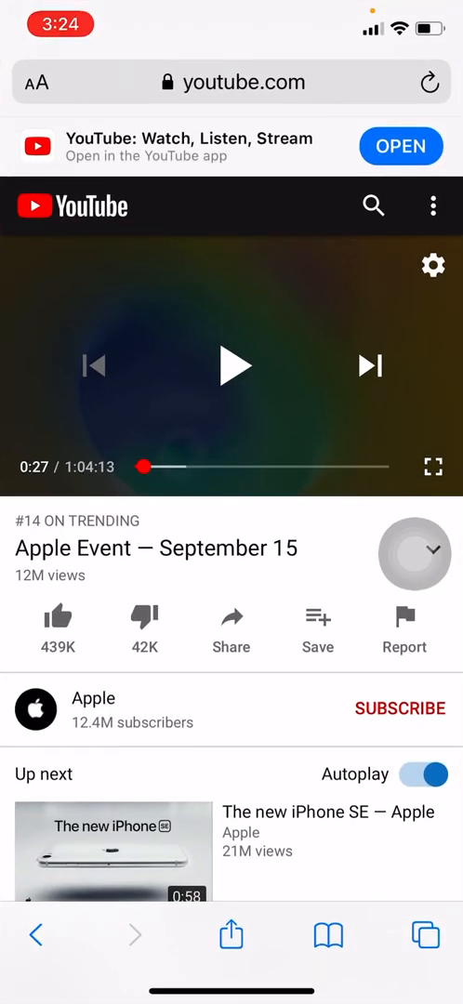
left_click(232, 365)
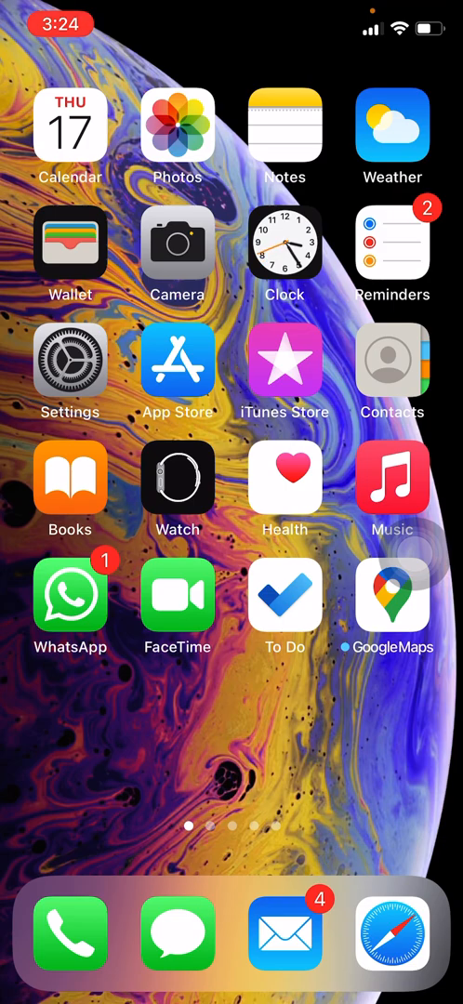
- Find Netflix in search suggestions, resume The Social Dilemma from Continue Watching, and leave it playing while going home
scroll("down", 3)
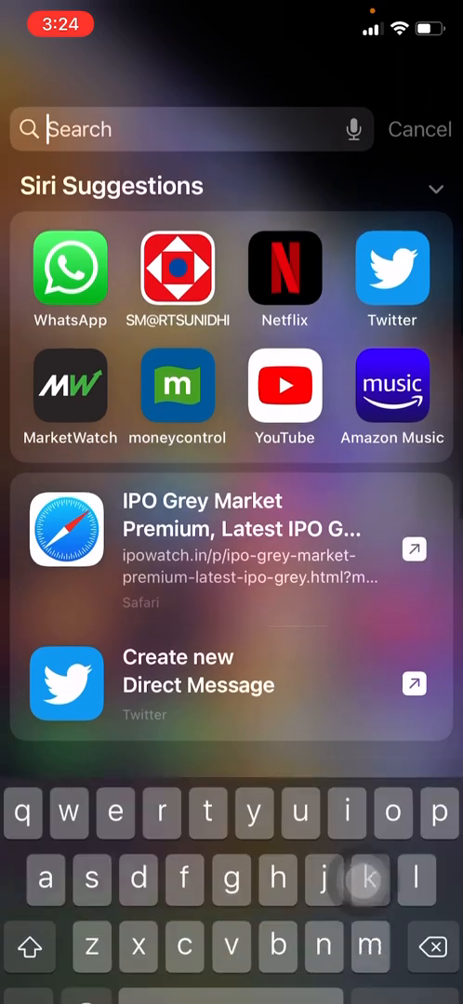
left_click(284, 272)
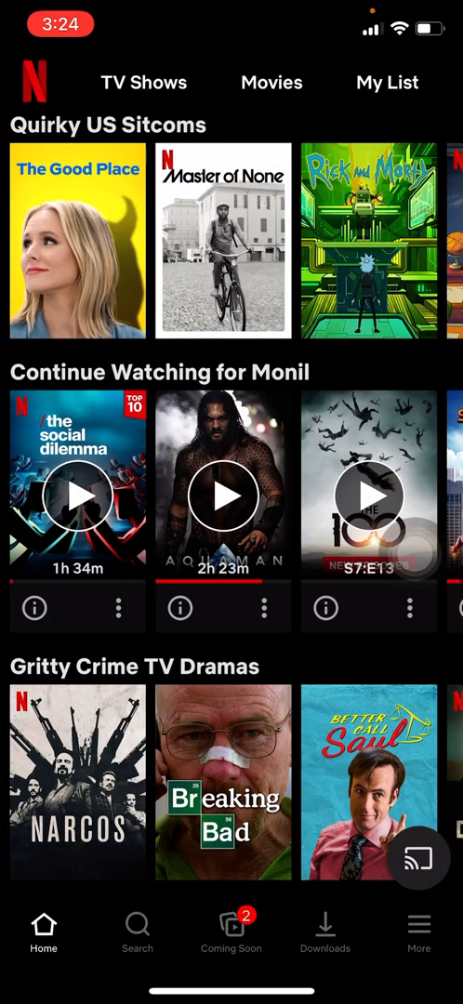
scroll("down", 3)
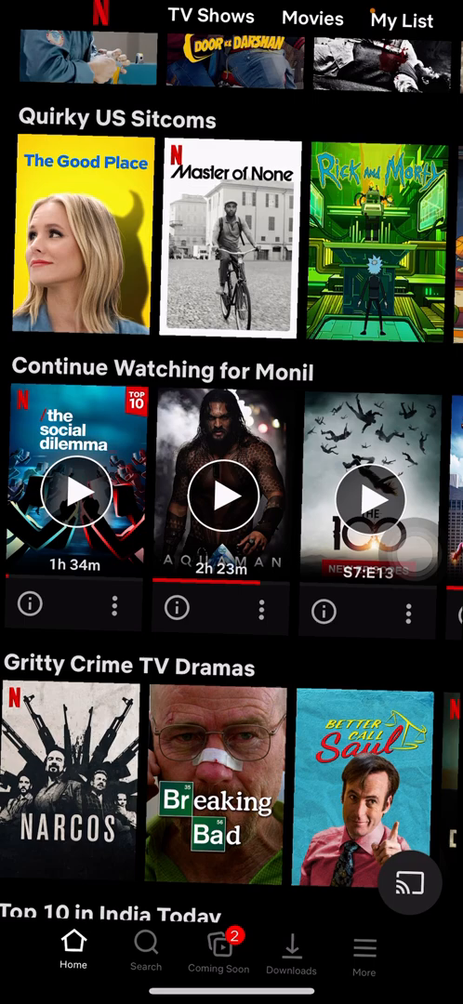
left_click(75, 490)
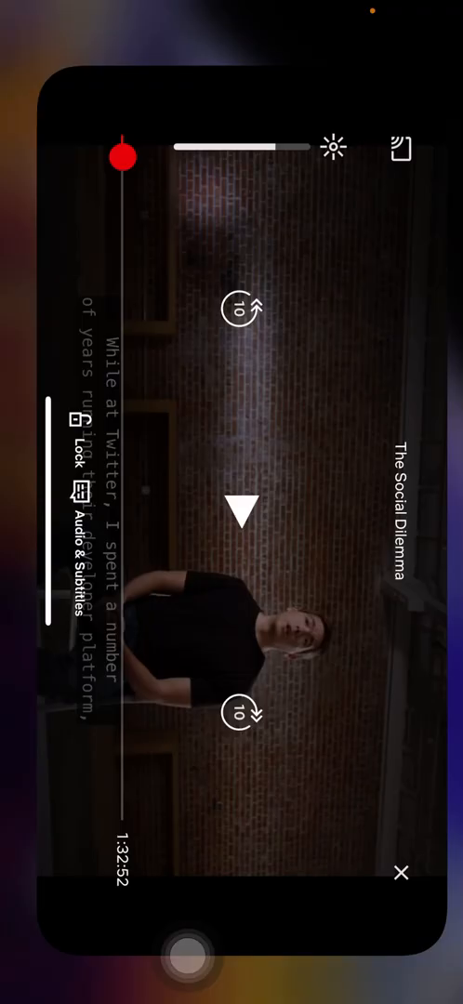
left_click(400, 873)
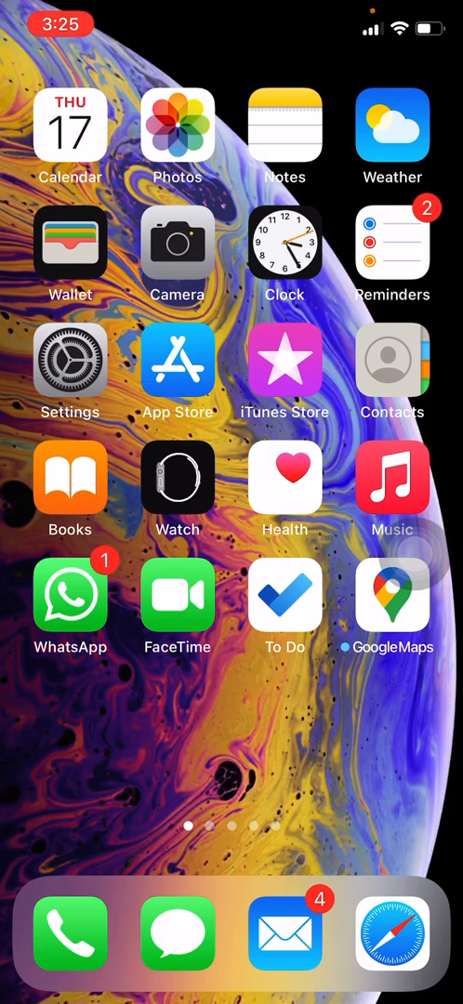
- In a Messages conversation, search the emoji keyboard for 'bird' and then clear the search
left_click(177, 936)
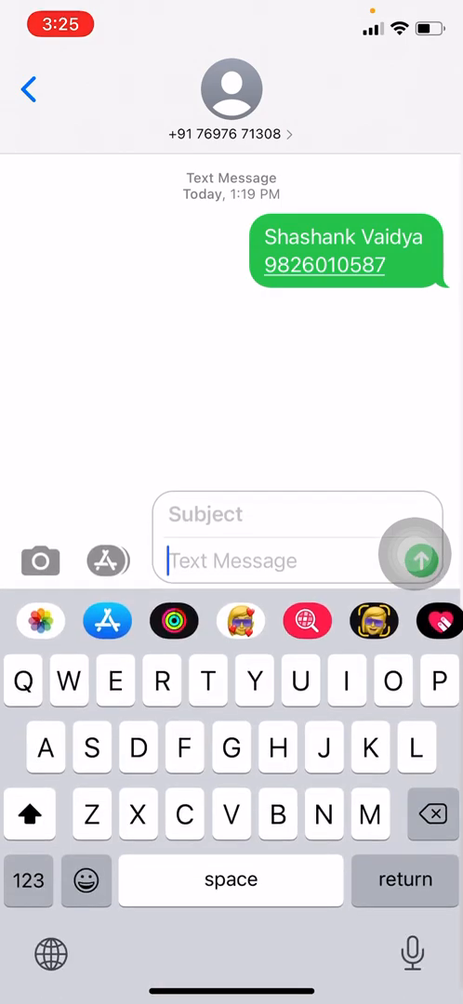
left_click(86, 878)
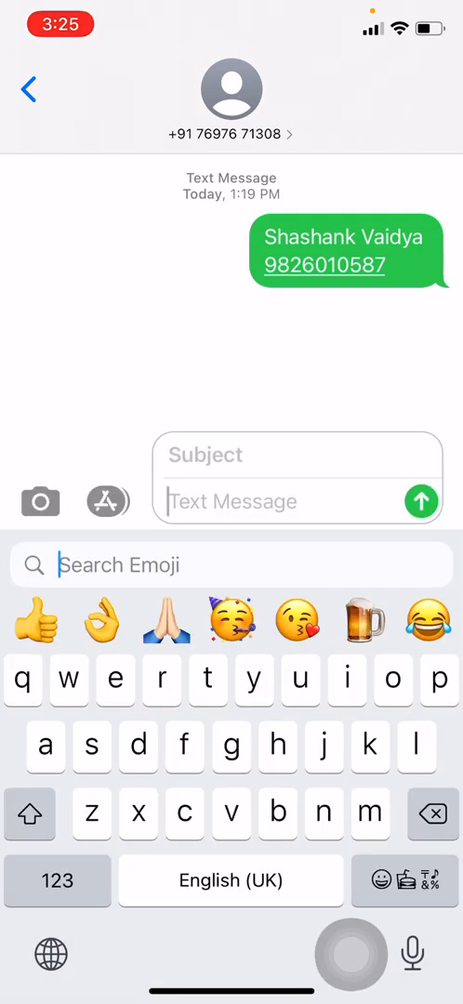
type("bit")
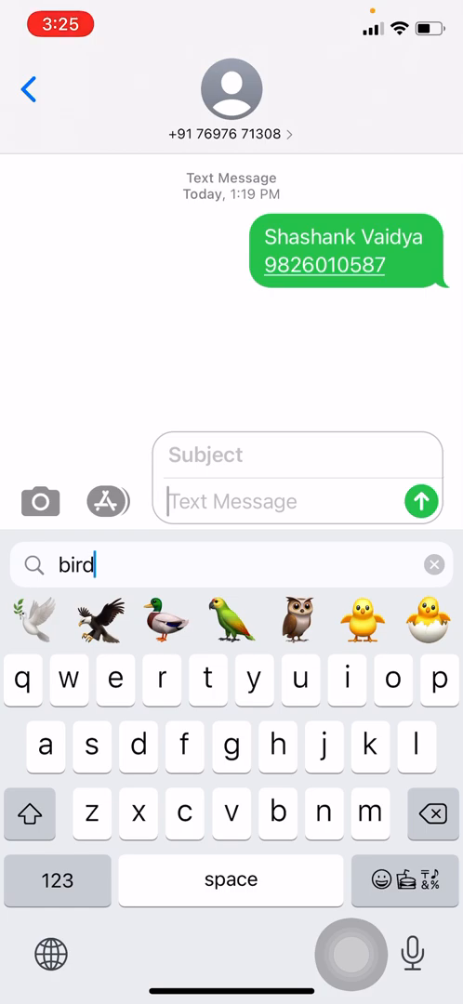
left_click(433, 564)
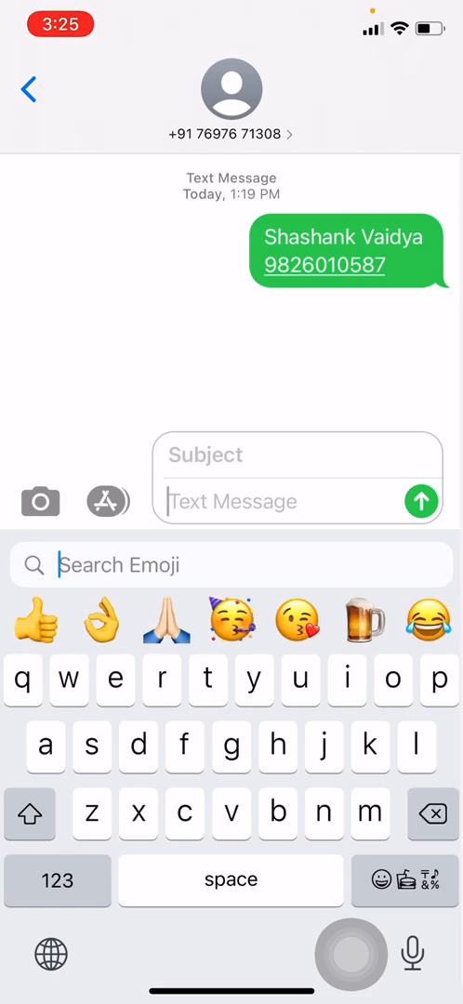